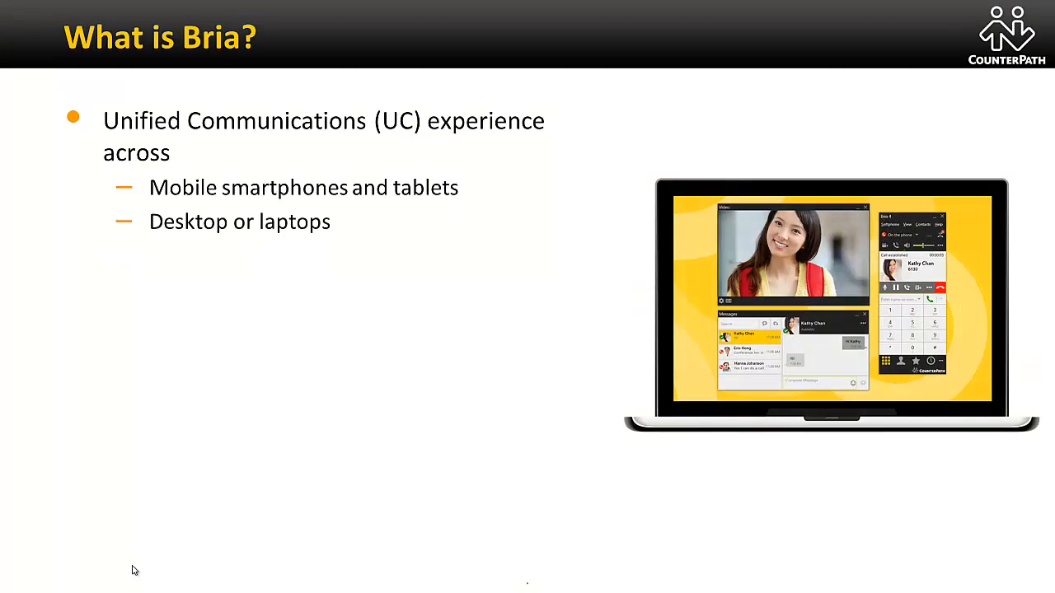
# Step: Step through the What is Bria? bullets and advance to the Windows screen-share slide
pyautogui.press('right')
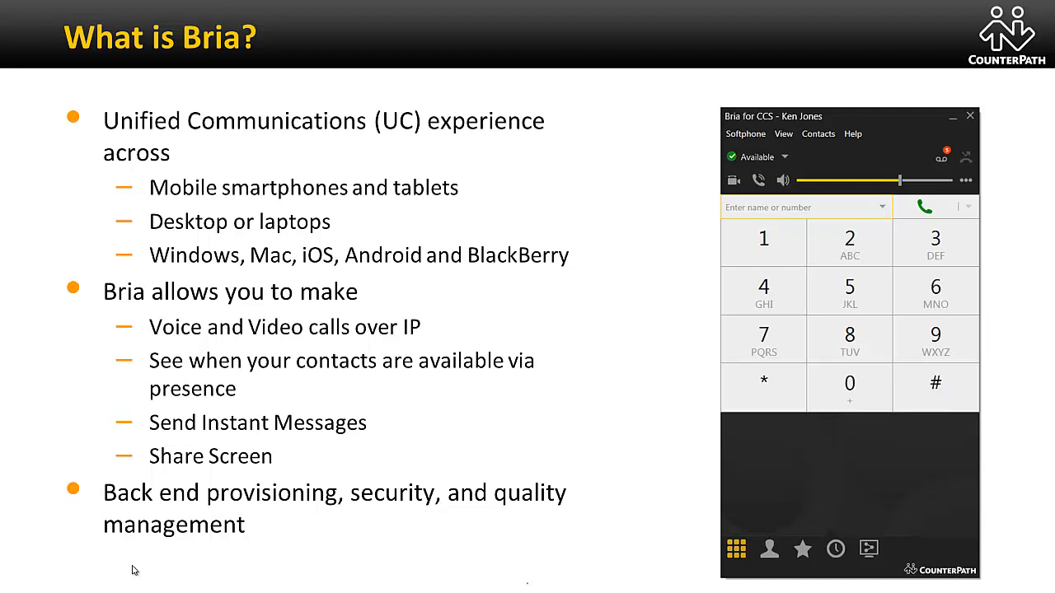
pyautogui.press('Right')
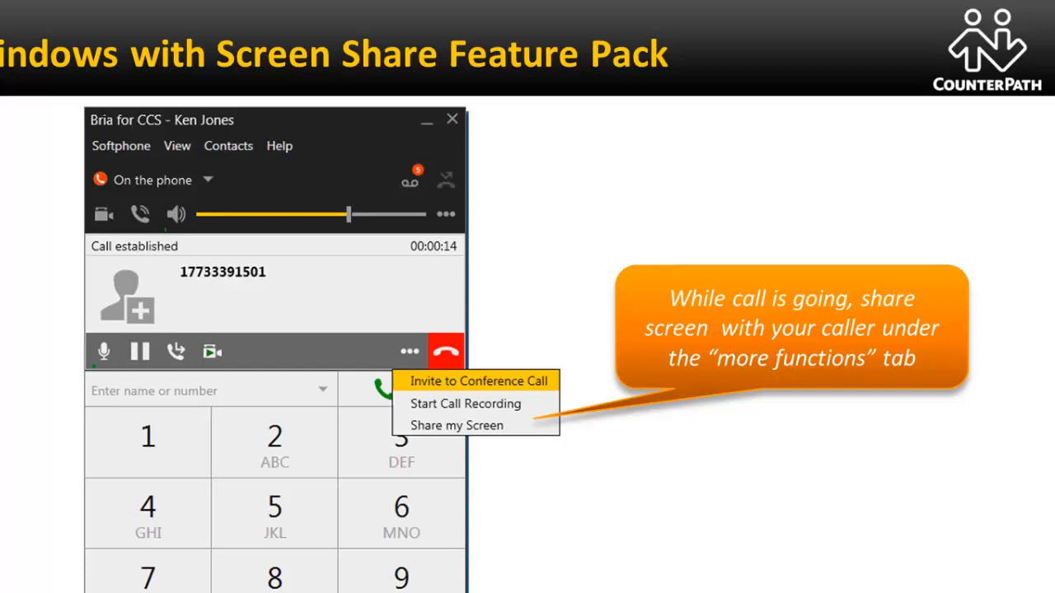
pyautogui.moveTo(416, 348)
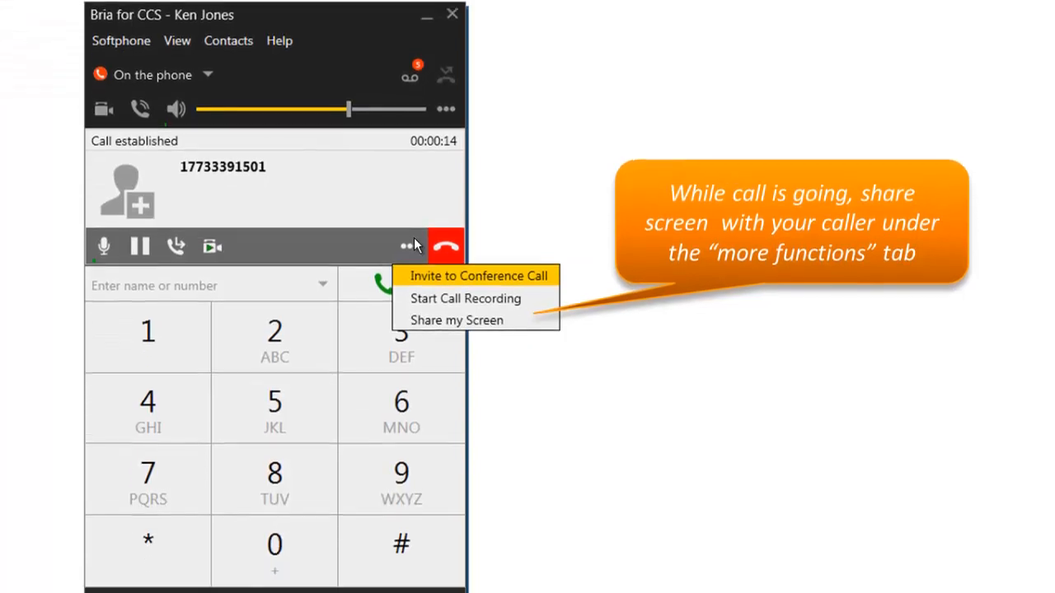
# Step: Advance past the Screen Share Feature Pack slide to the live Bria demo
pyautogui.click(457, 320)
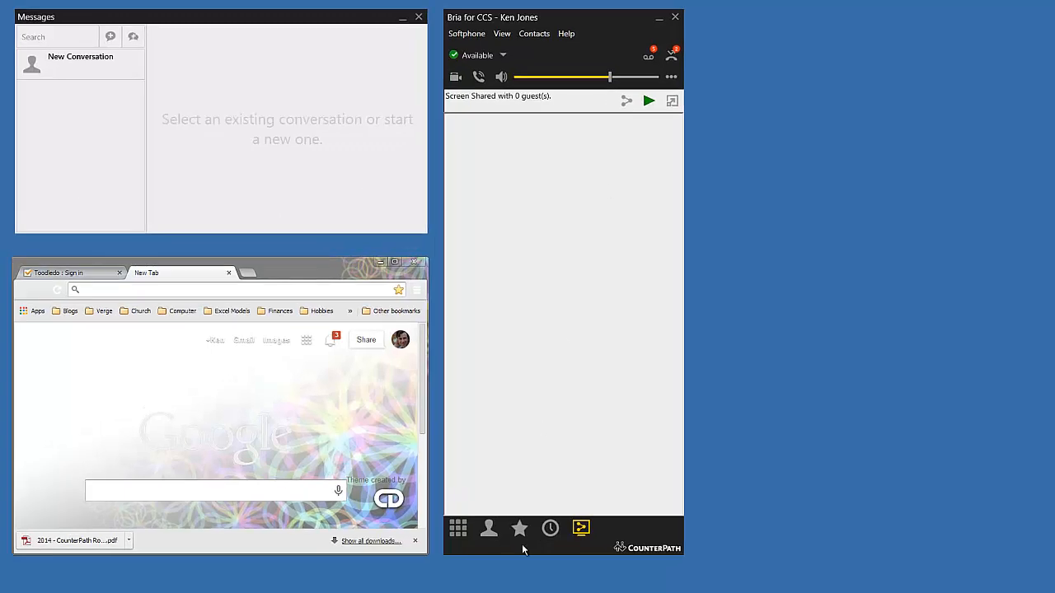
pyautogui.write('nicole')
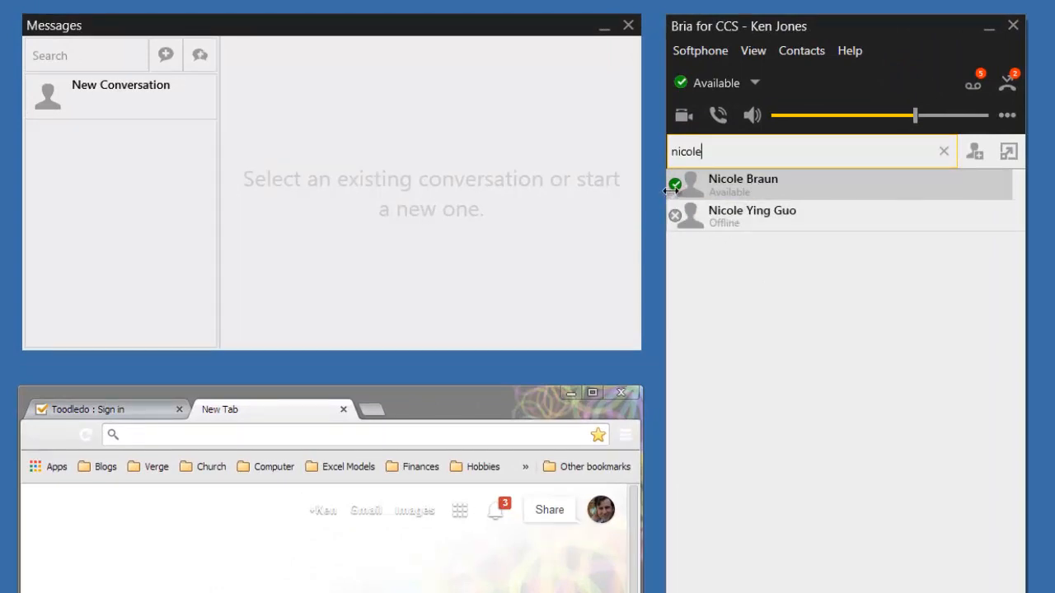
pyautogui.moveTo(986, 202)
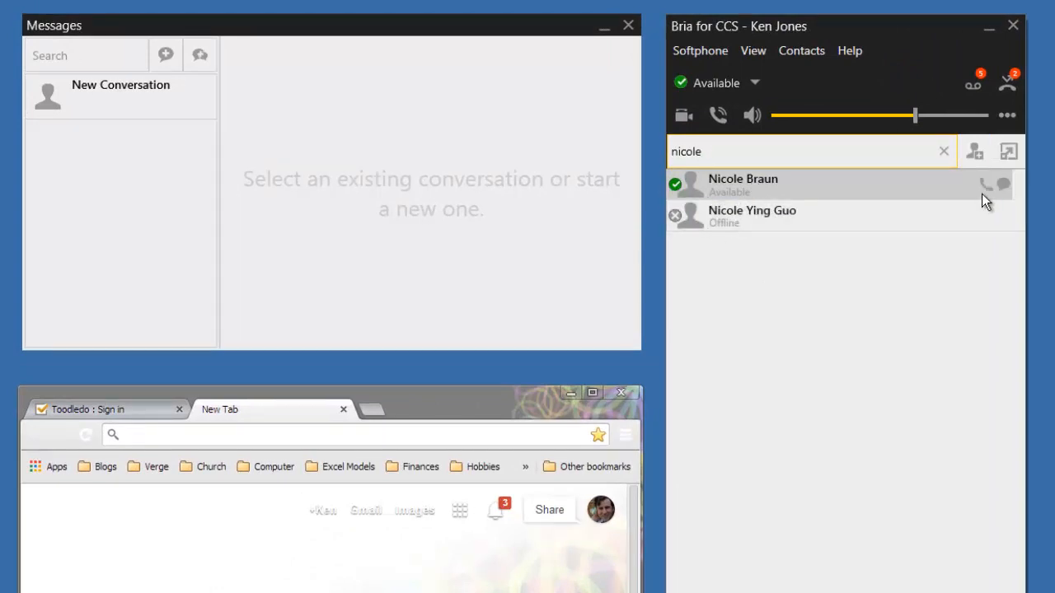
pyautogui.moveTo(1006, 184)
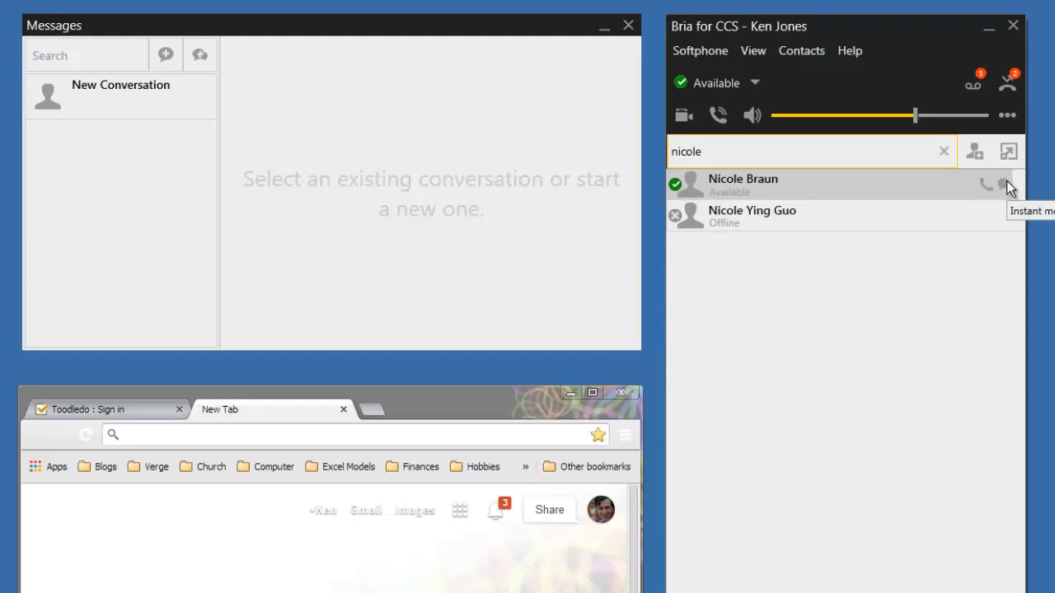
pyautogui.click(1006, 184)
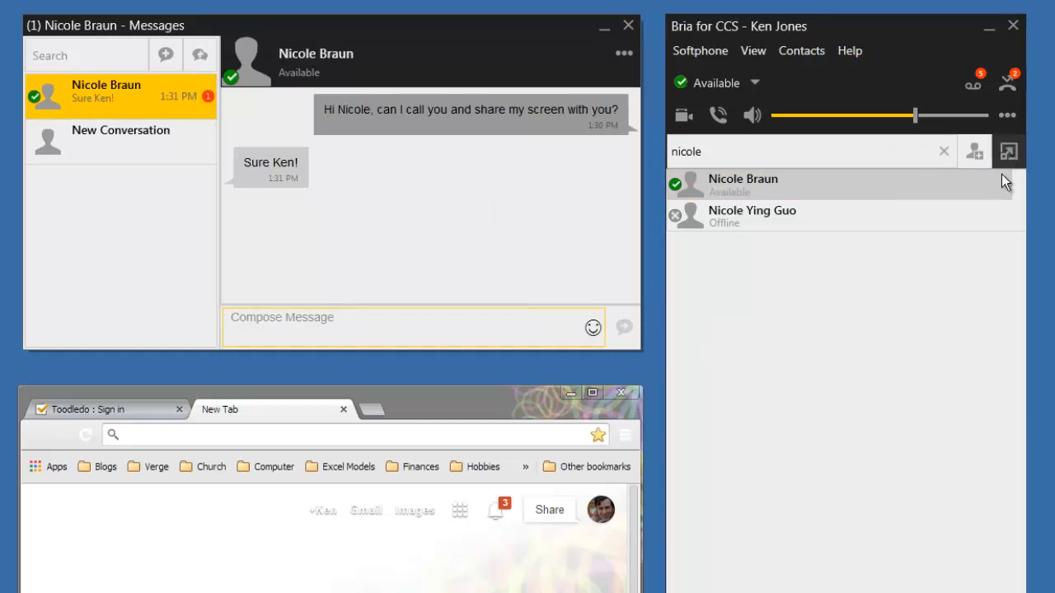
pyautogui.moveTo(989, 188)
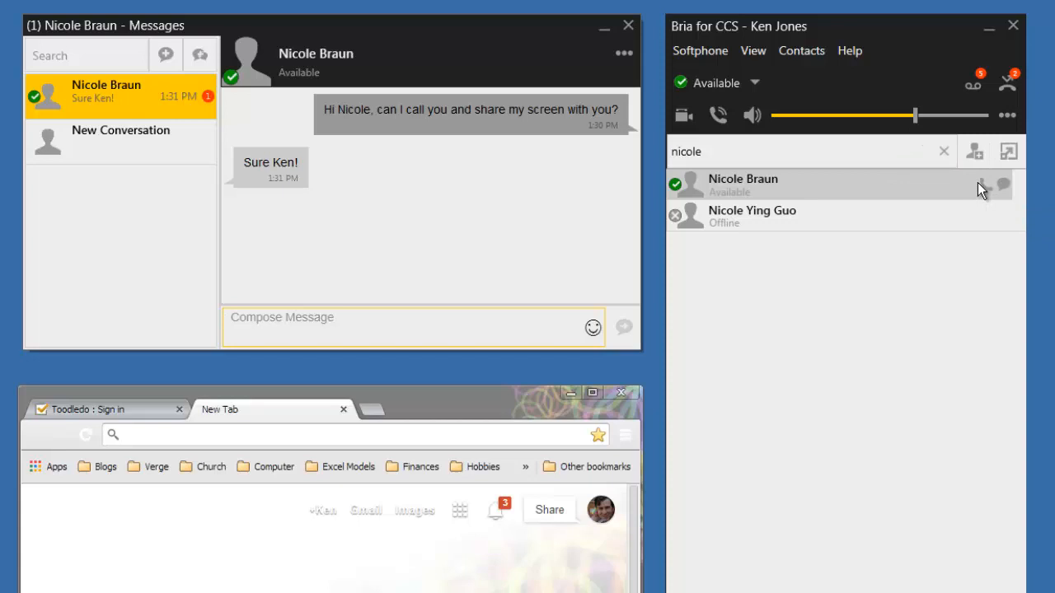
pyautogui.moveTo(993, 186)
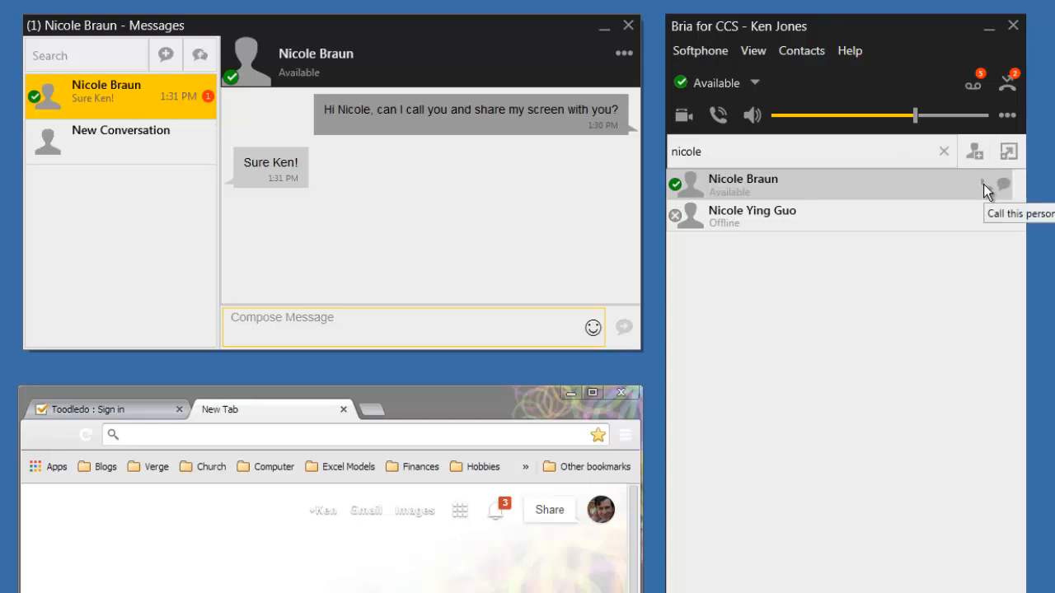
pyautogui.click(1003, 186)
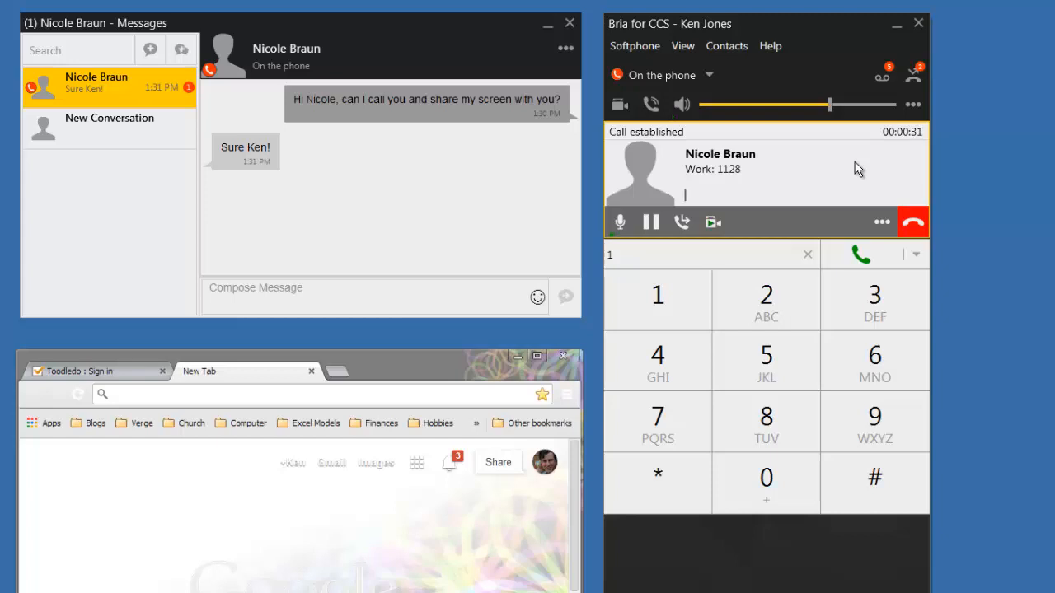
pyautogui.click(882, 222)
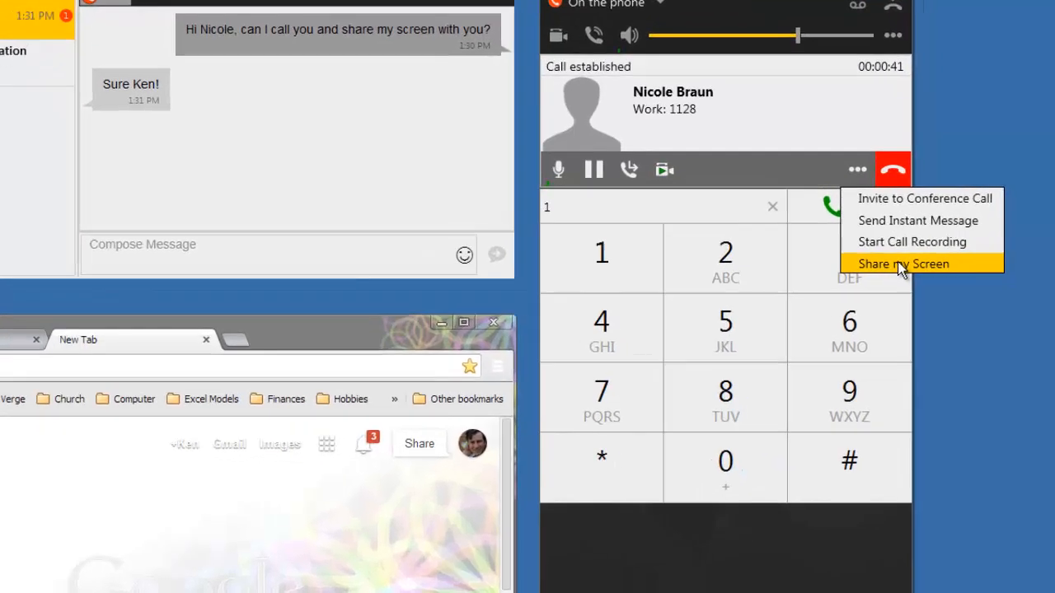
pyautogui.click(903, 263)
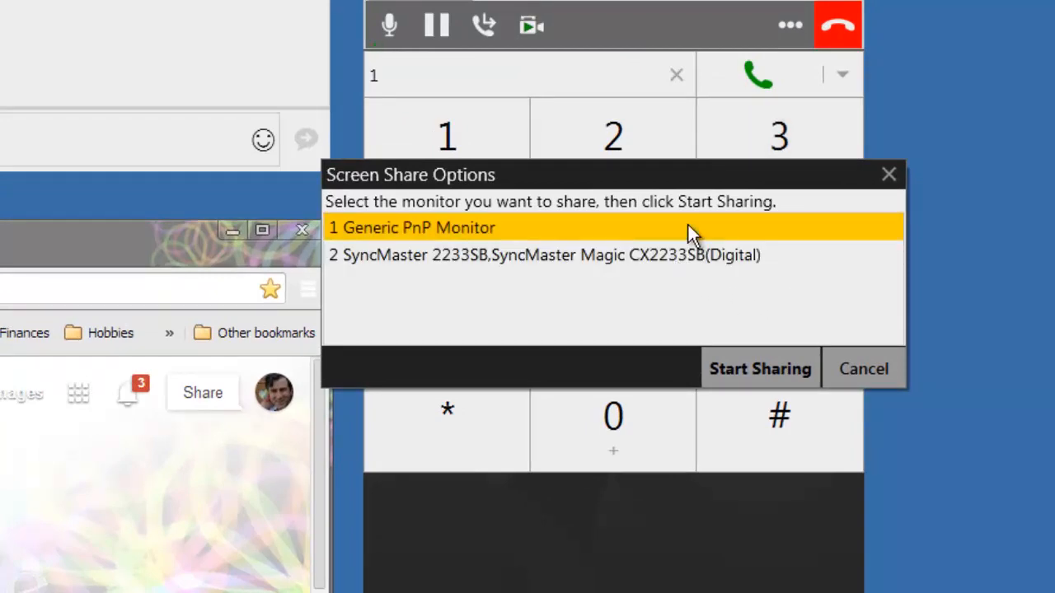
pyautogui.click(759, 369)
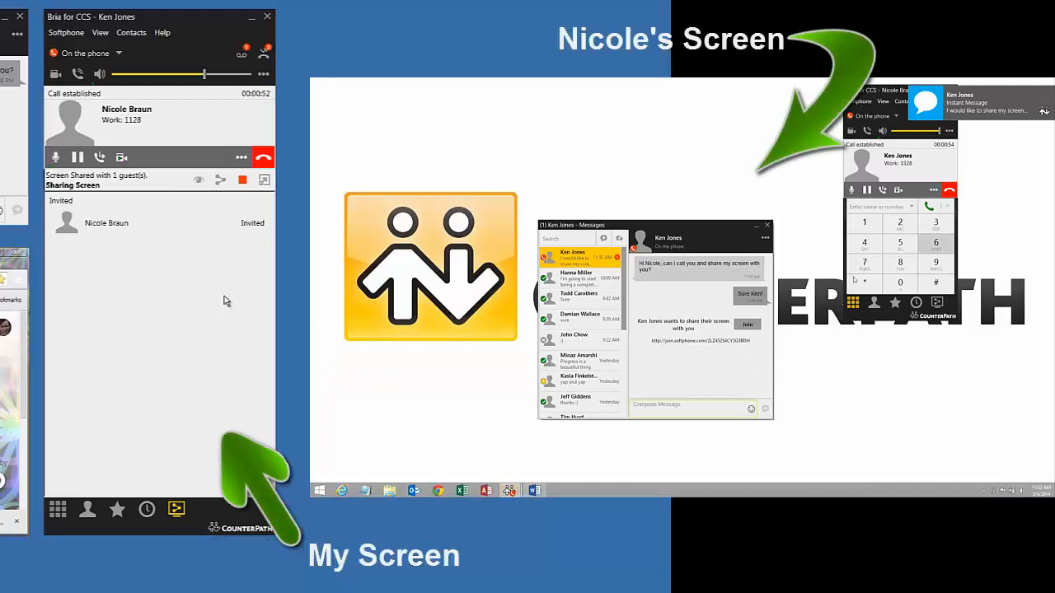
pyautogui.moveTo(748, 324)
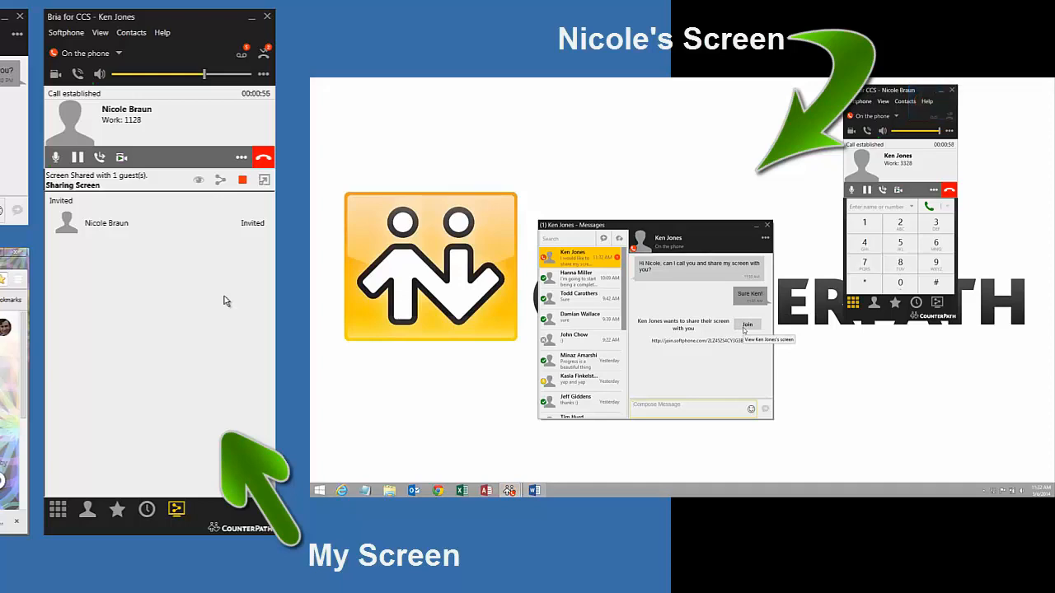
# Step: Join the screen share from Nicole's chat invitation to view the ROI screen
pyautogui.click(747, 323)
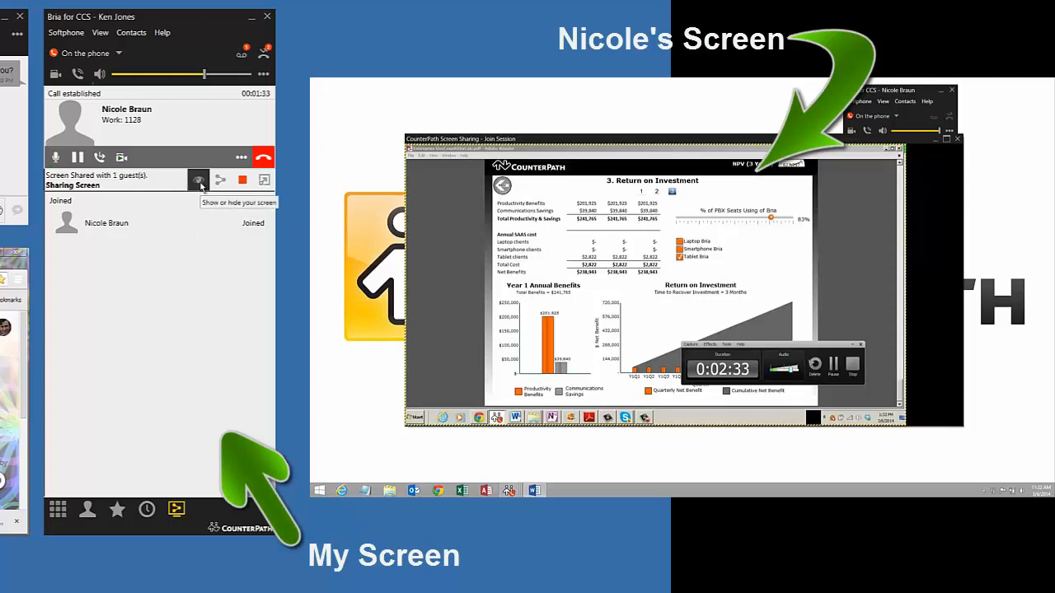
# Step: Toggle the eye icon to hide the shared screen, then show it again
pyautogui.click(198, 179)
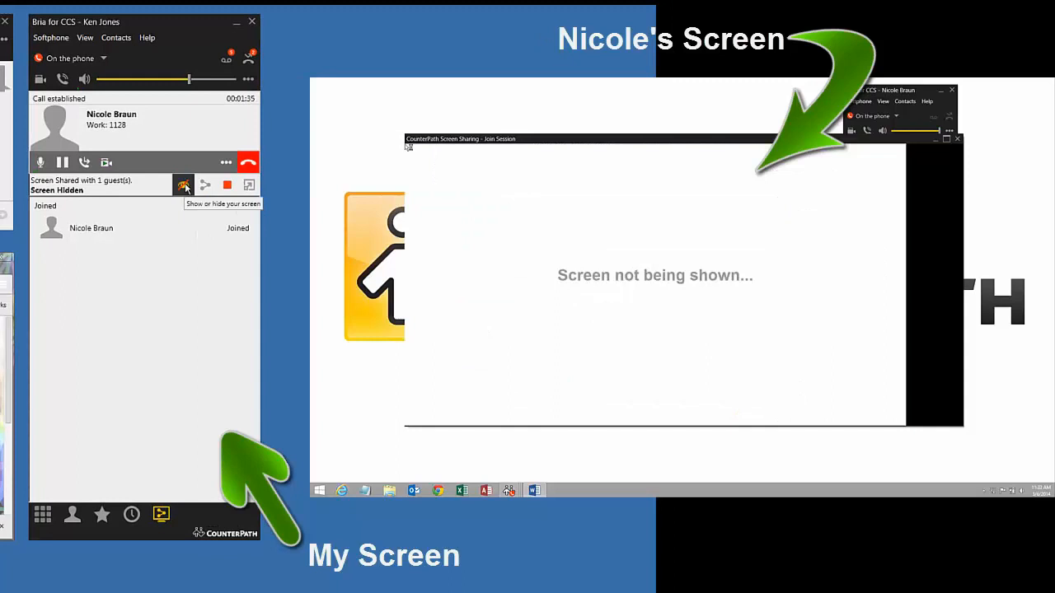
pyautogui.click(184, 184)
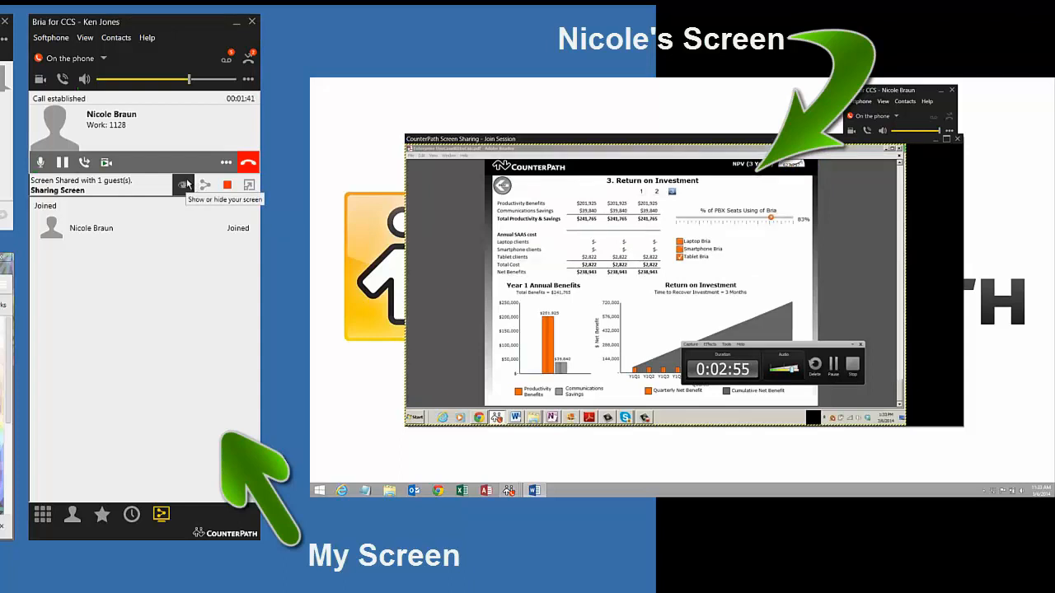
pyautogui.moveTo(196, 181)
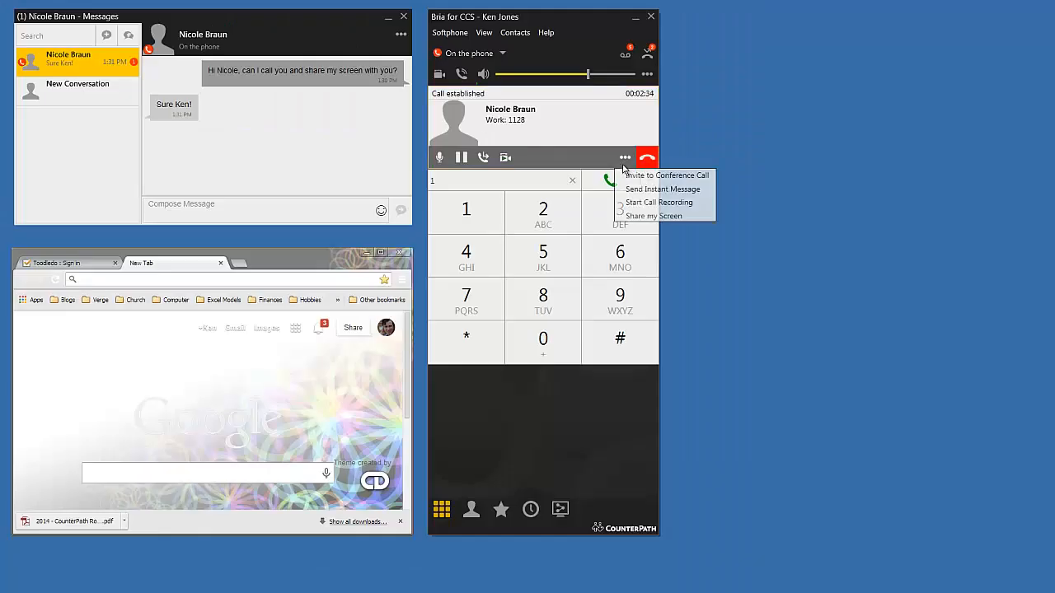
pyautogui.moveTo(666, 175)
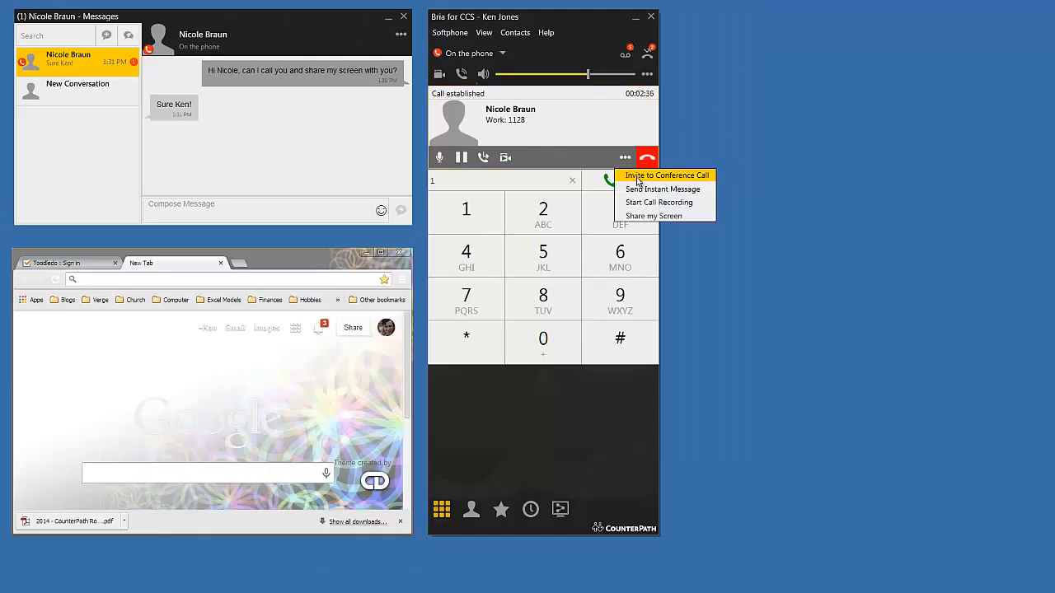
# Step: Invite a second number to the call and merge it with Nicole into a conference
pyautogui.click(666, 176)
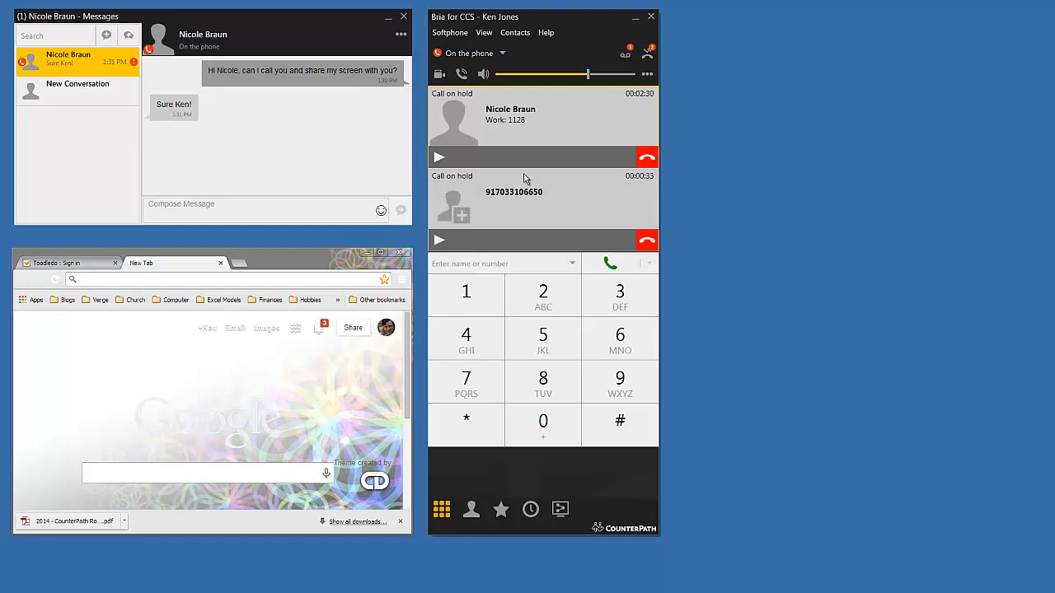
pyautogui.click(438, 157)
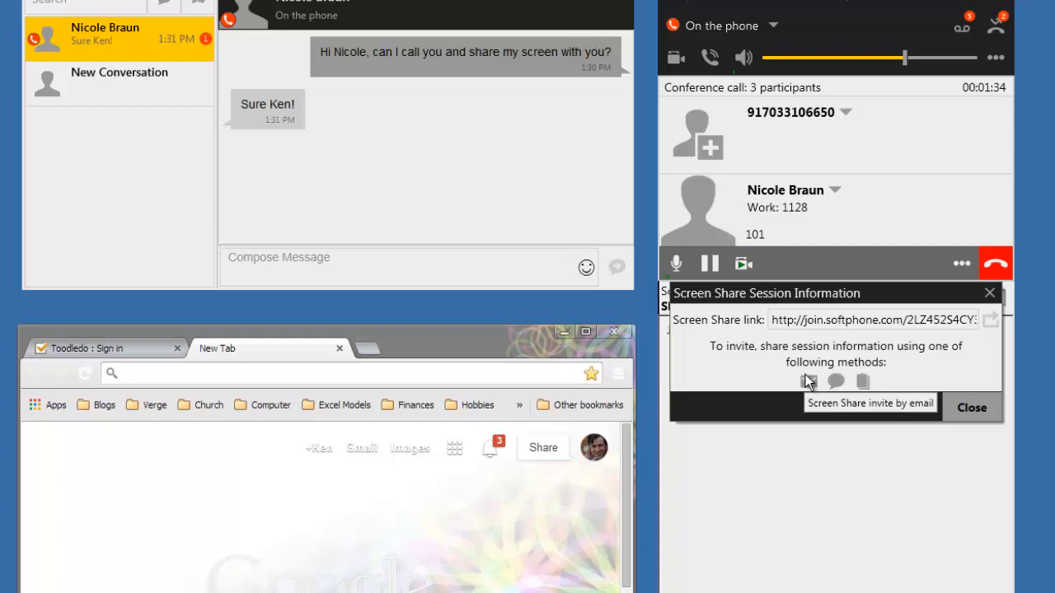
pyautogui.click(808, 381)
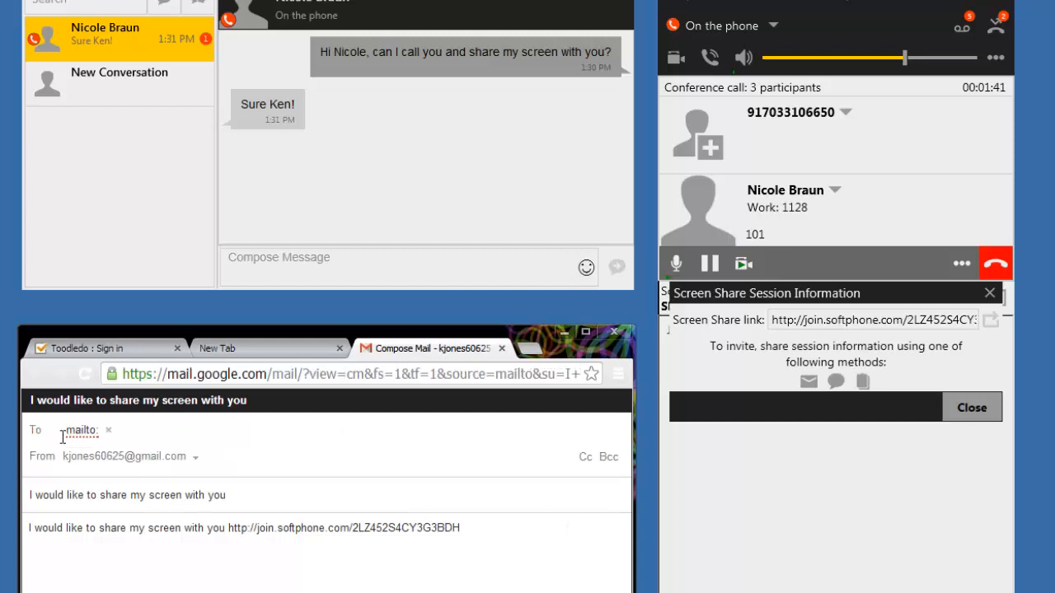
pyautogui.write('Steve Kamerman')
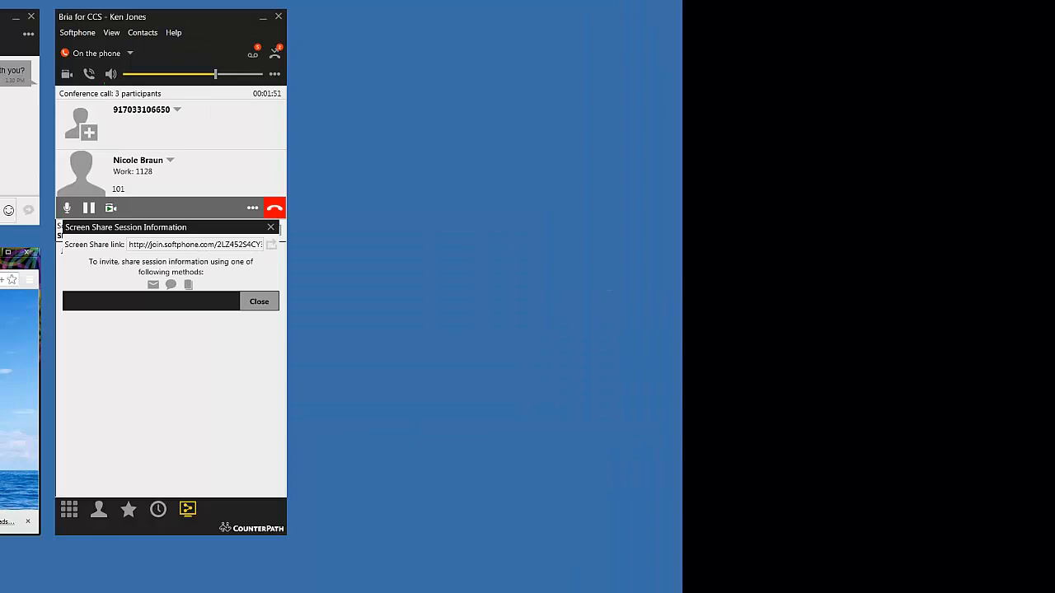
pyautogui.click(259, 301)
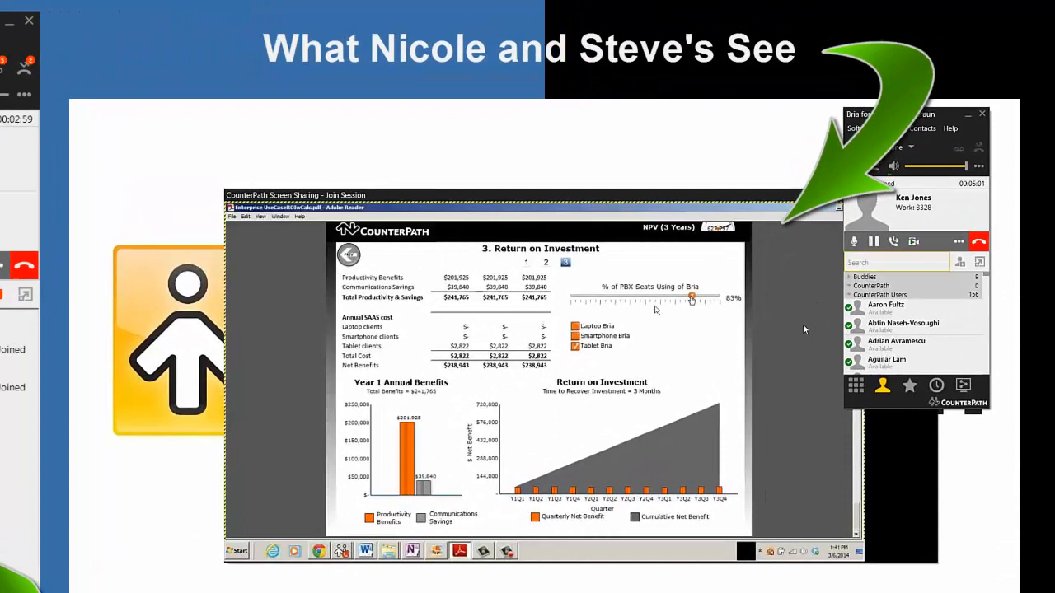
# Step: Drag the '% of PBX Seats Using Bria' slider from 83% to 35%
pyautogui.moveTo(691, 298); pyautogui.dragTo(613, 294)
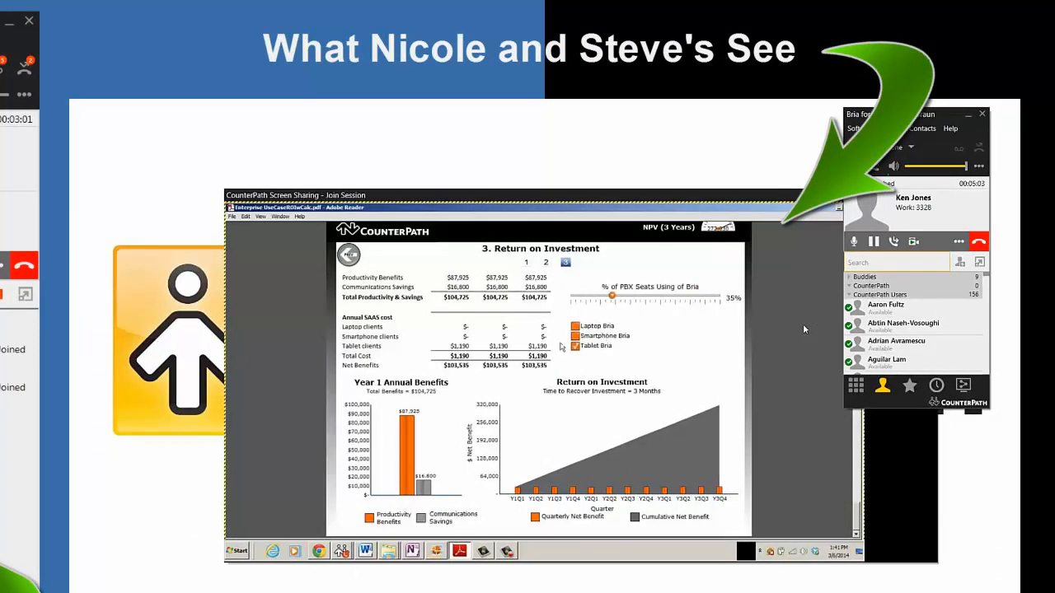